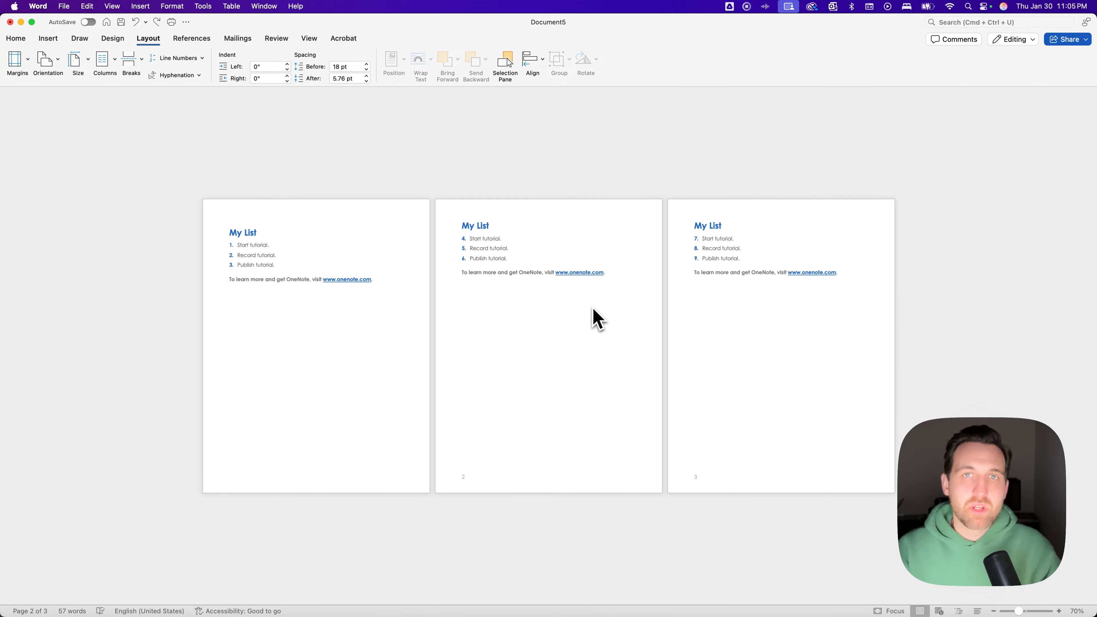
Step: Place the insertion point before page 2's 'My List' heading and bring up the Breaks options
click(515, 282)
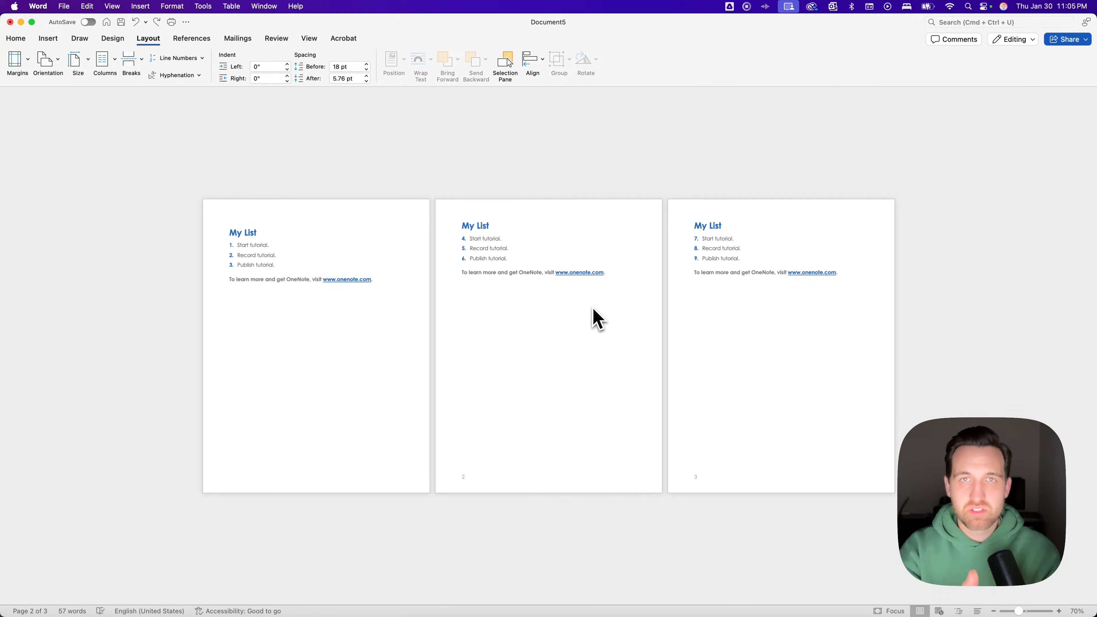
click(515, 282)
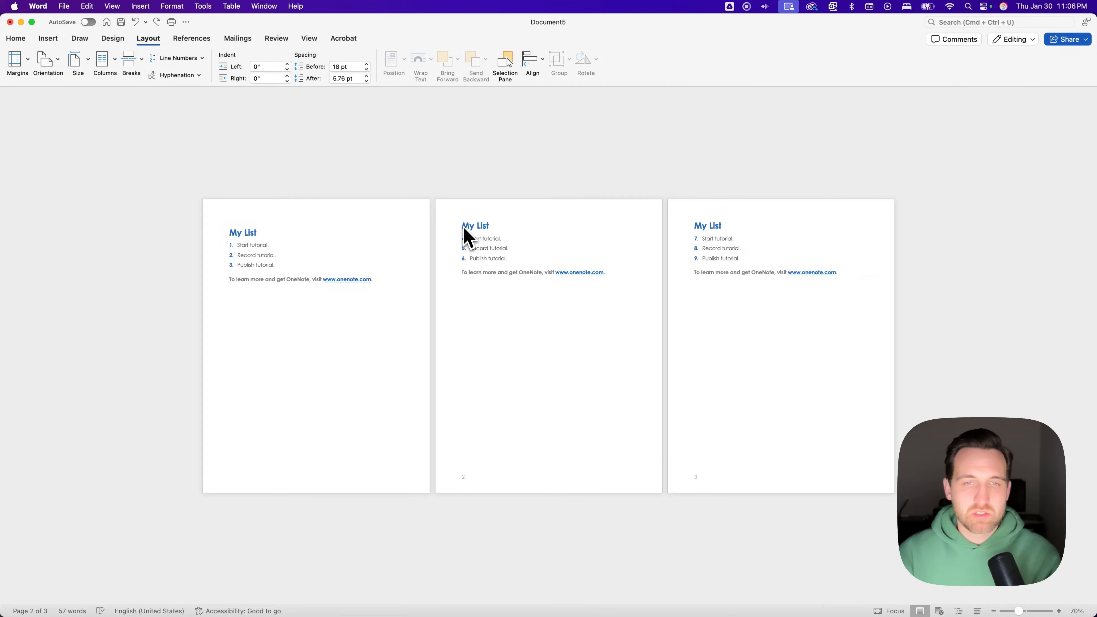
click(516, 282)
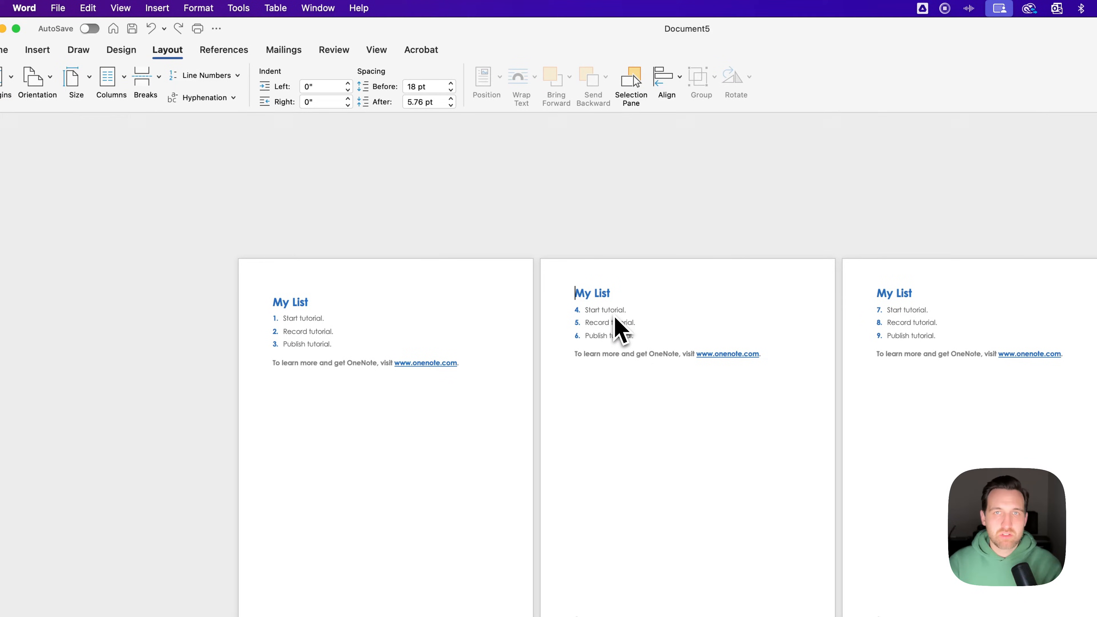
mouse_move(594, 319)
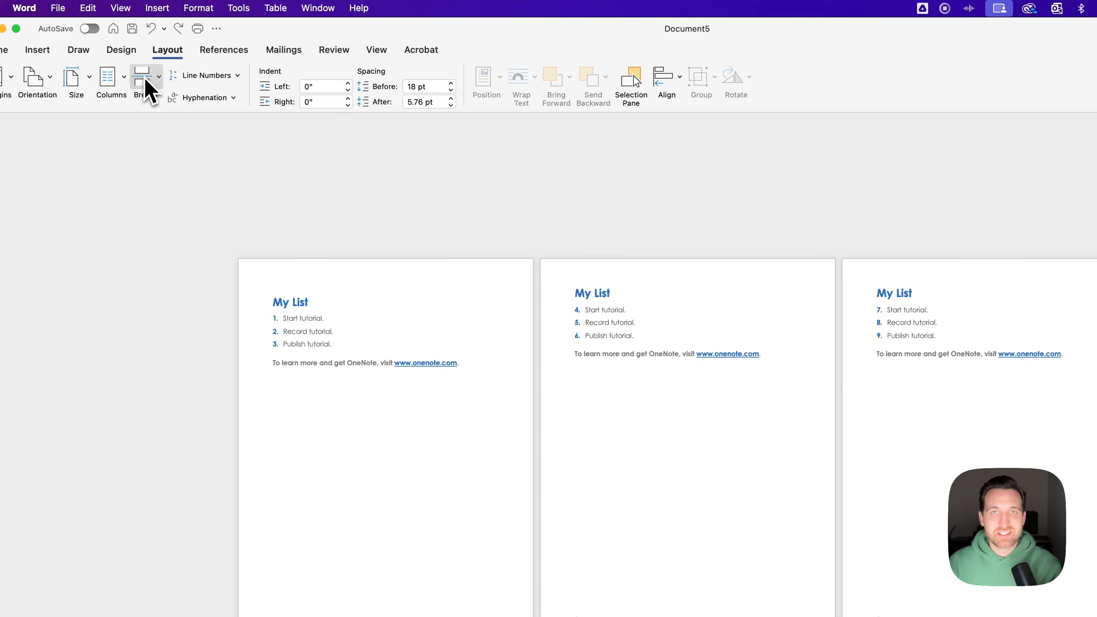
click(146, 76)
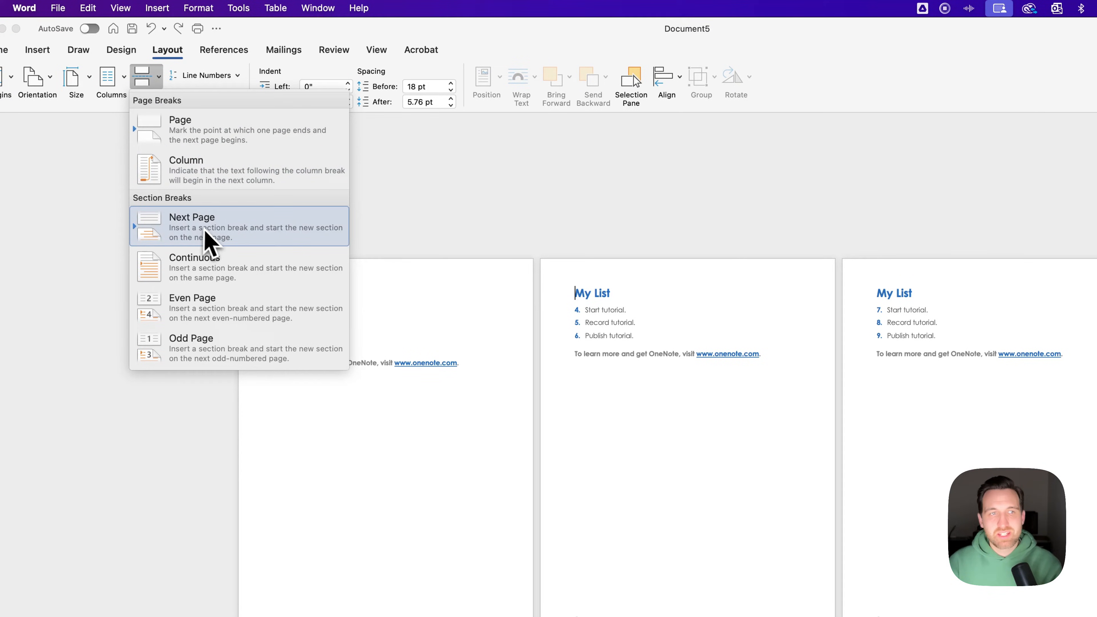
mouse_move(307, 242)
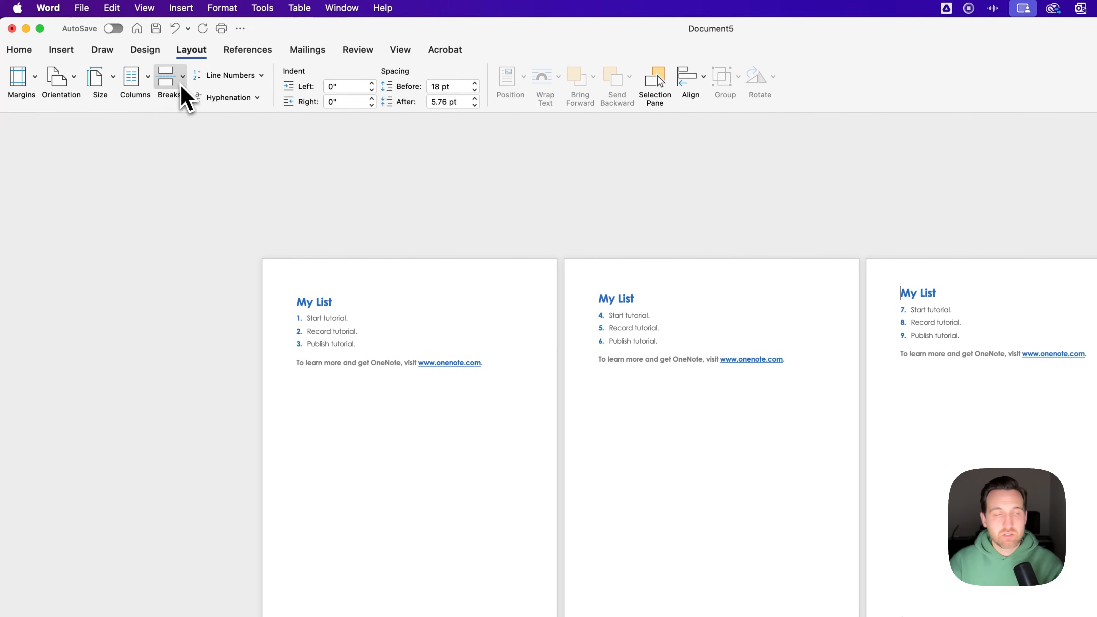
Step: Insert a Next Page section break before the last page's heading
click(168, 77)
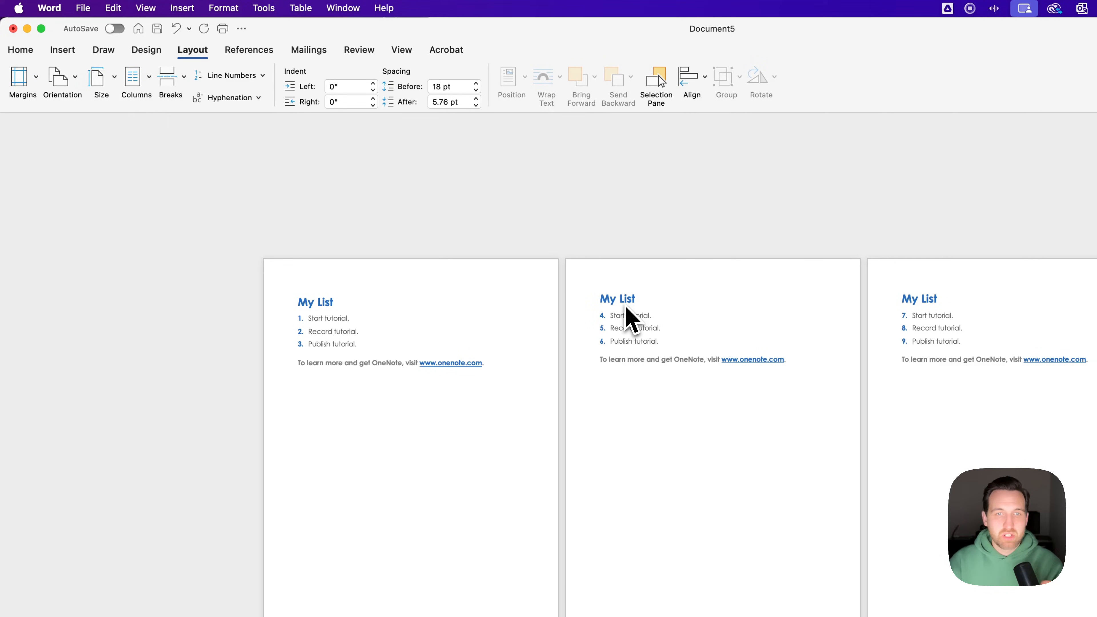
mouse_move(194, 70)
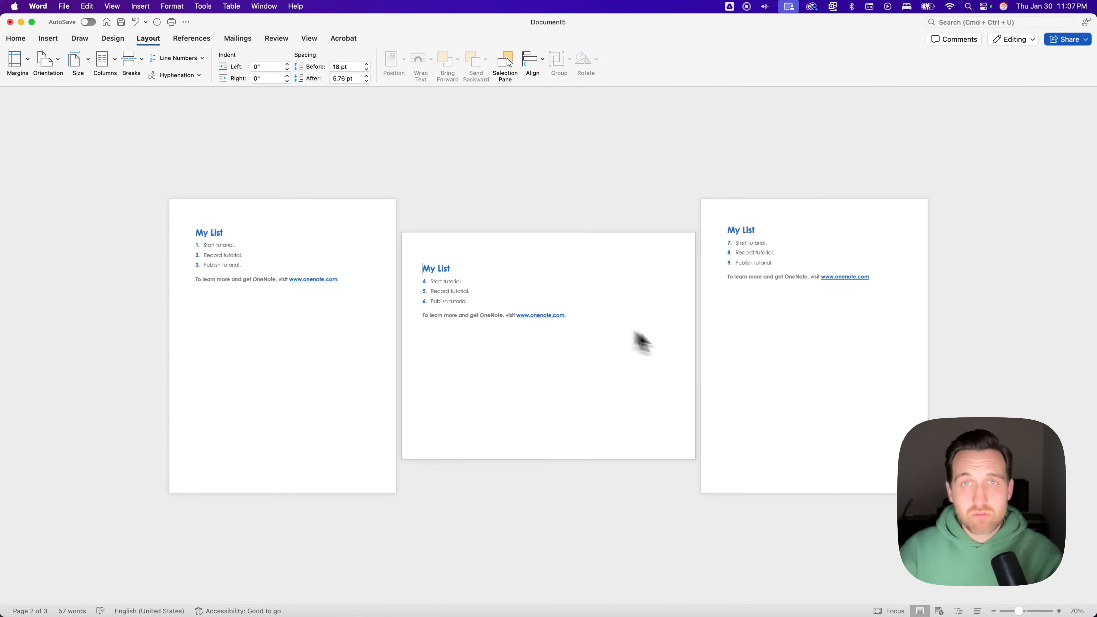
mouse_move(521, 290)
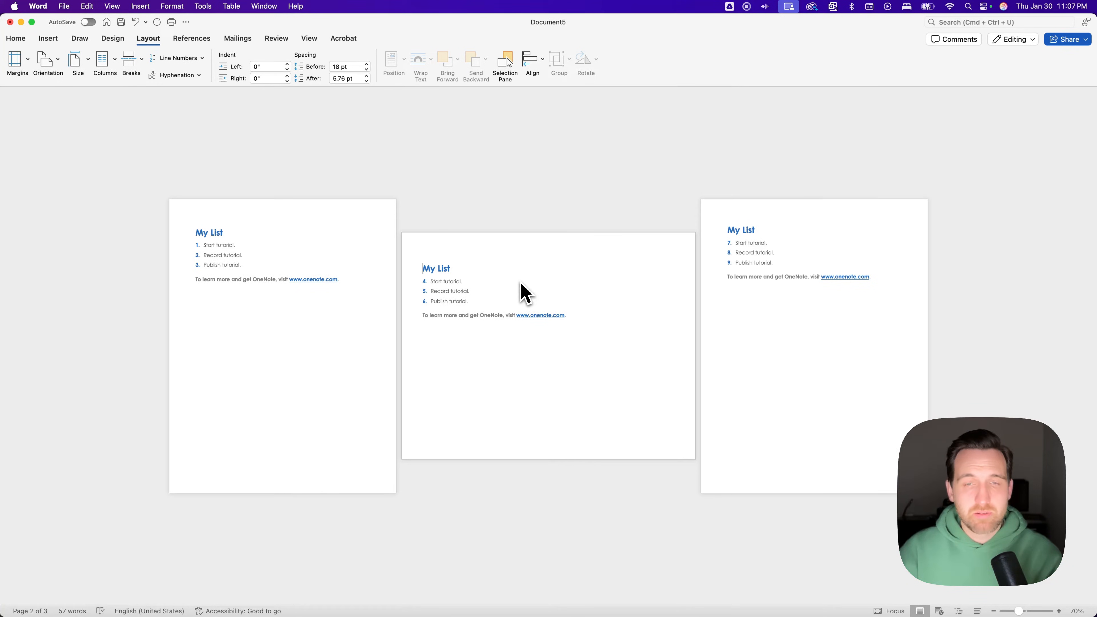
mouse_move(493, 290)
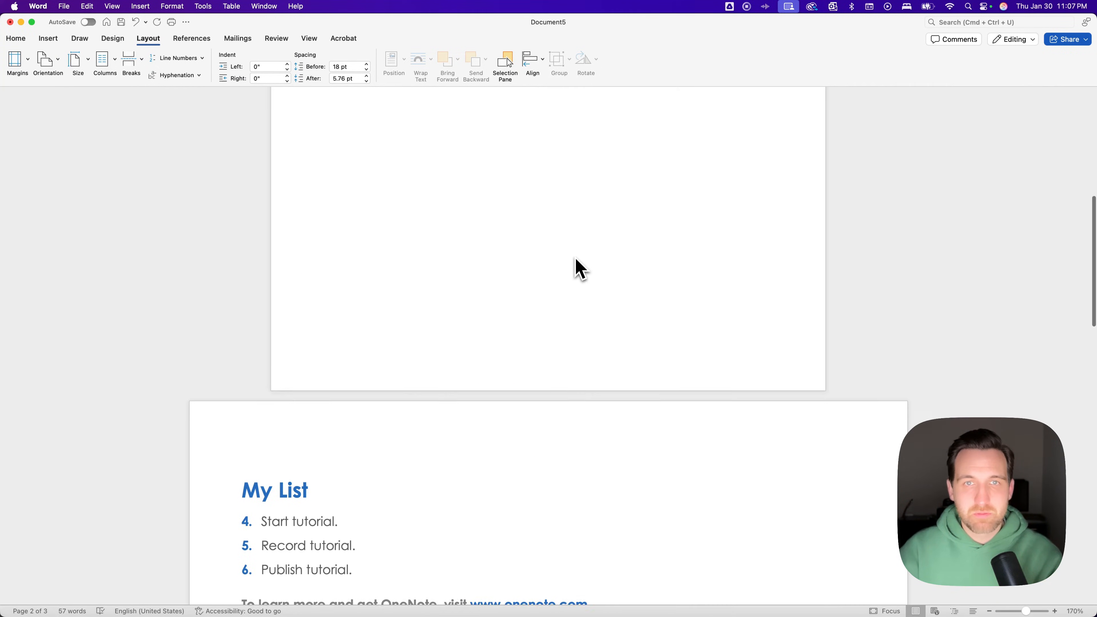
scroll(down, 3)
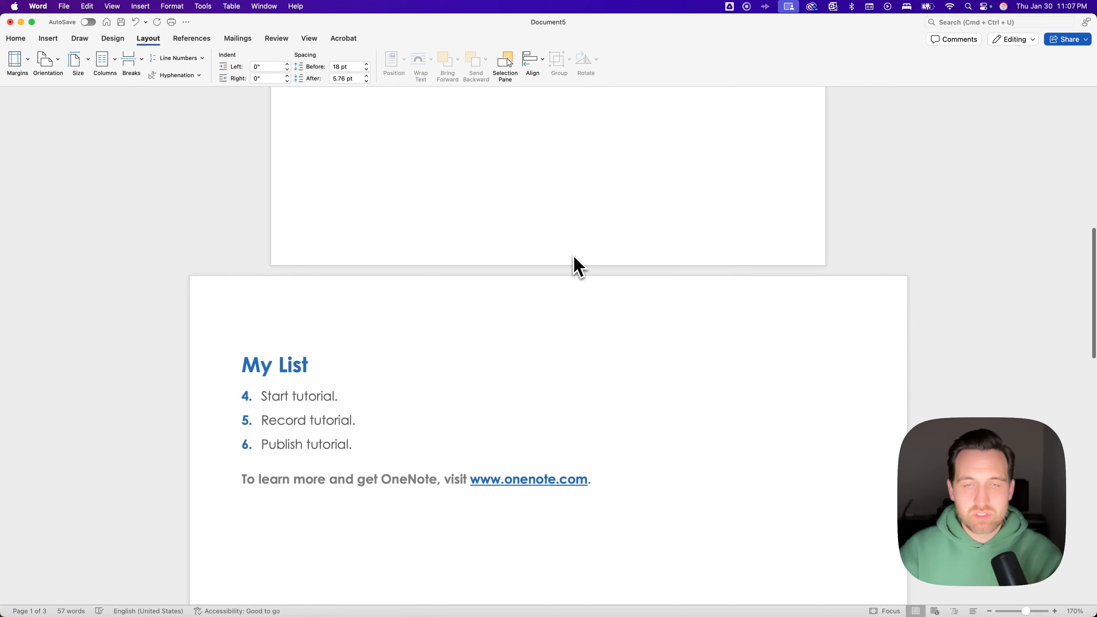
scroll(down, 3)
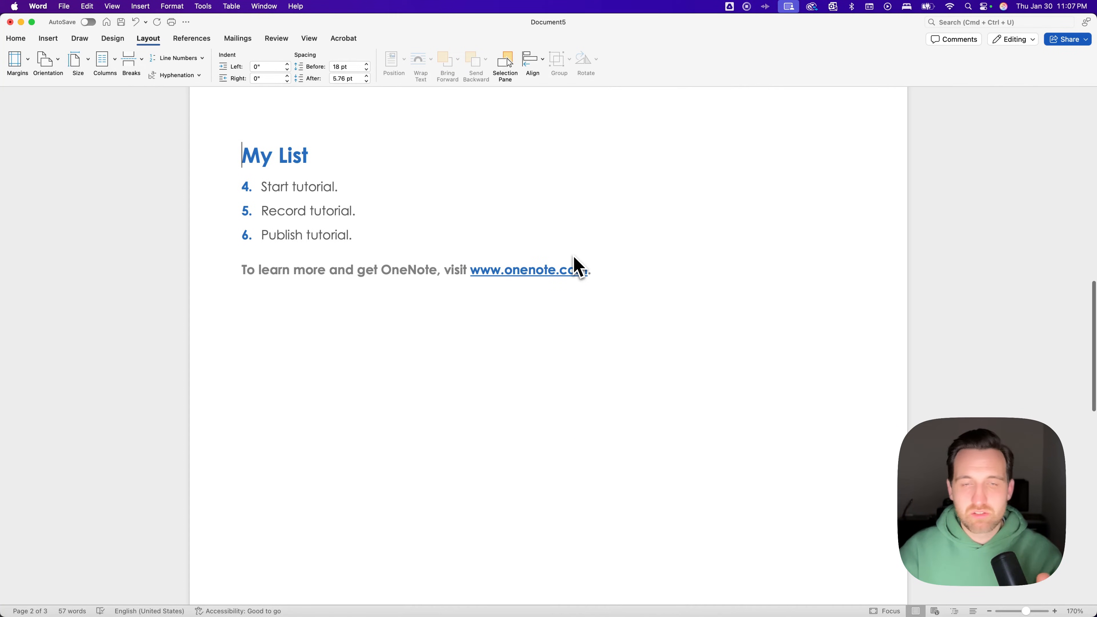
scroll(down, 3)
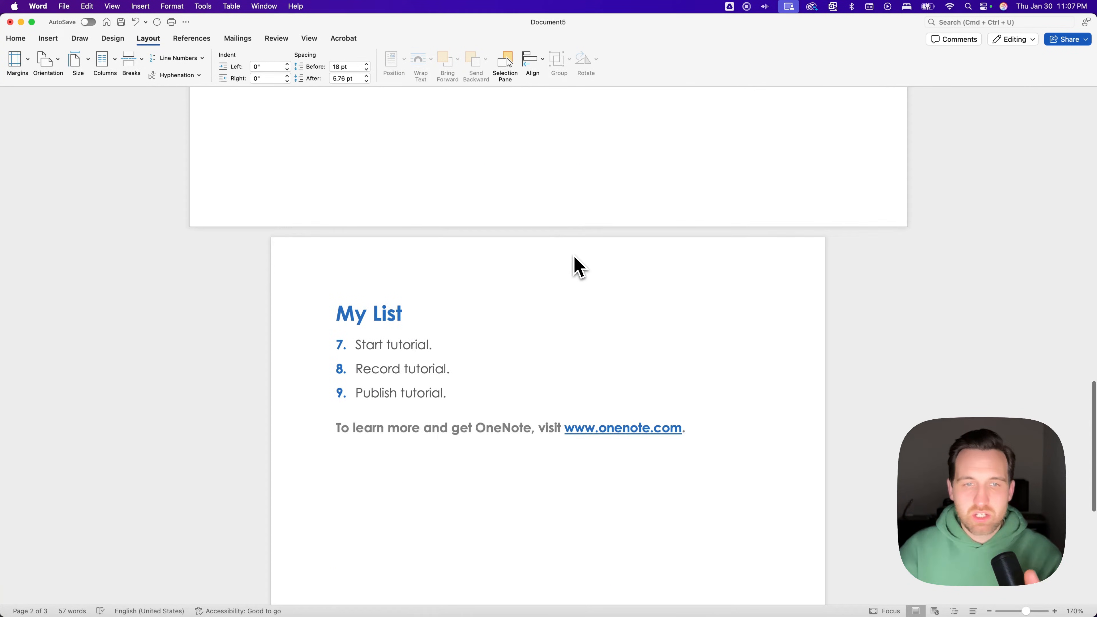
scroll(down, 3)
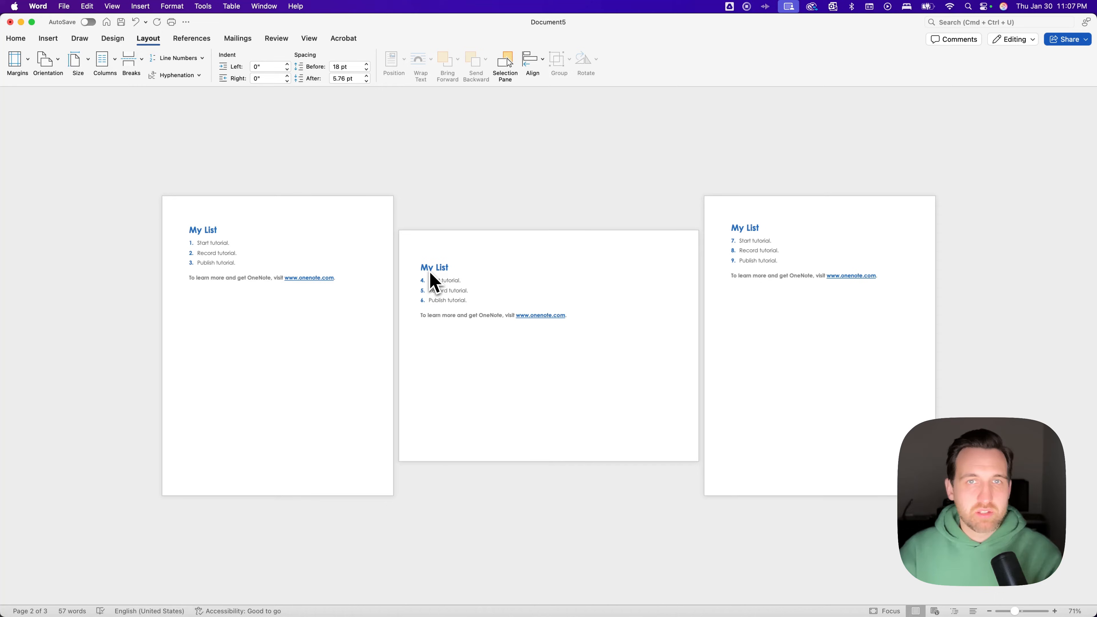
drag(732, 227, 876, 275)
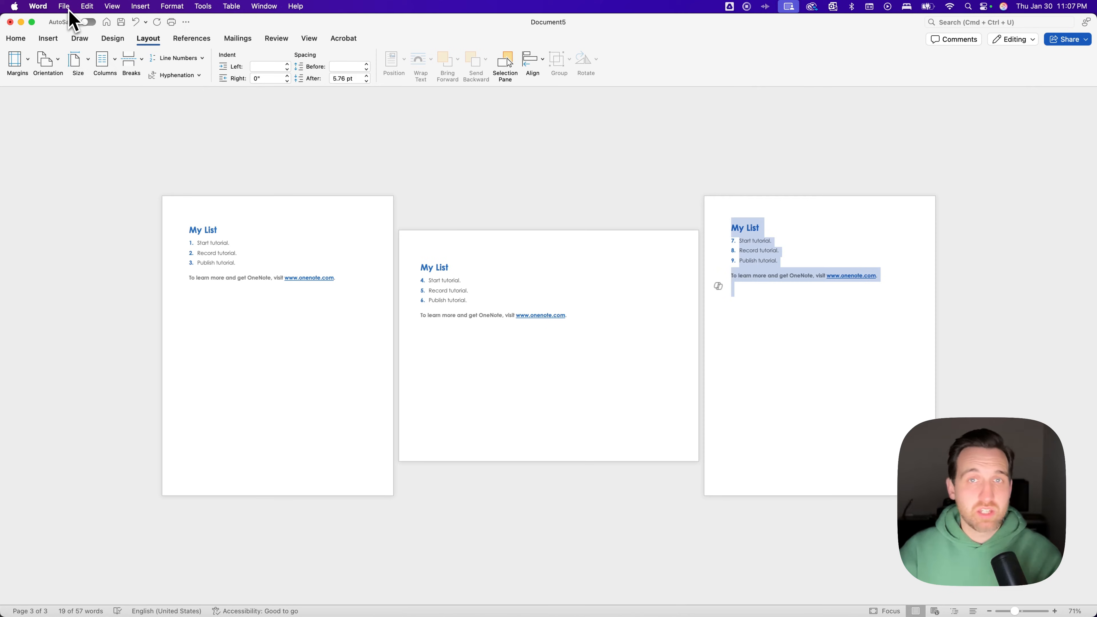
mouse_move(293, 14)
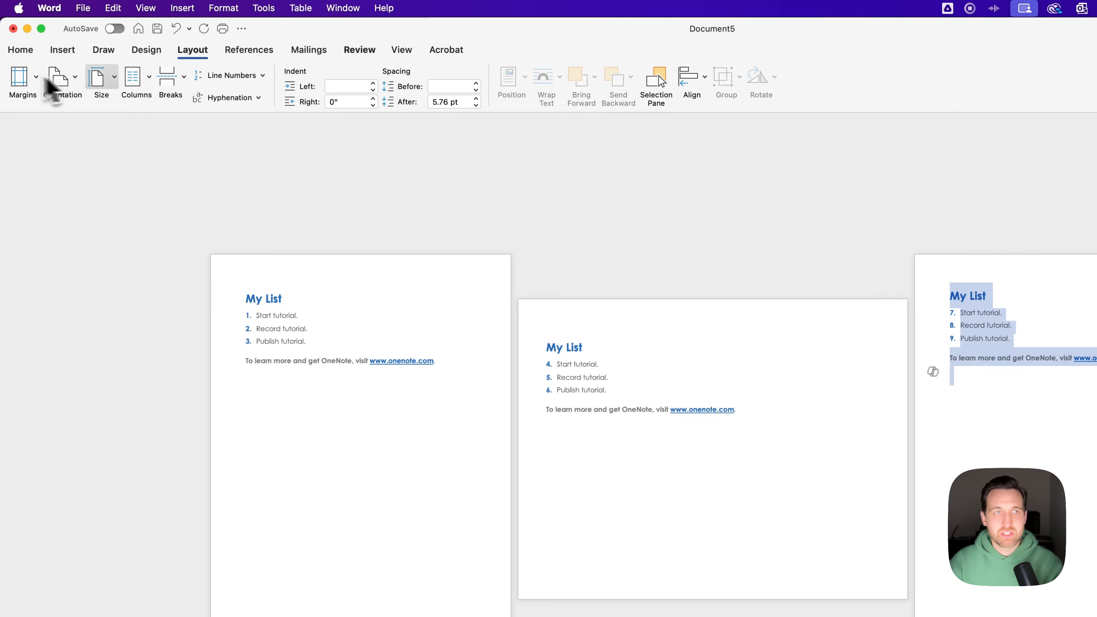
mouse_move(178, 126)
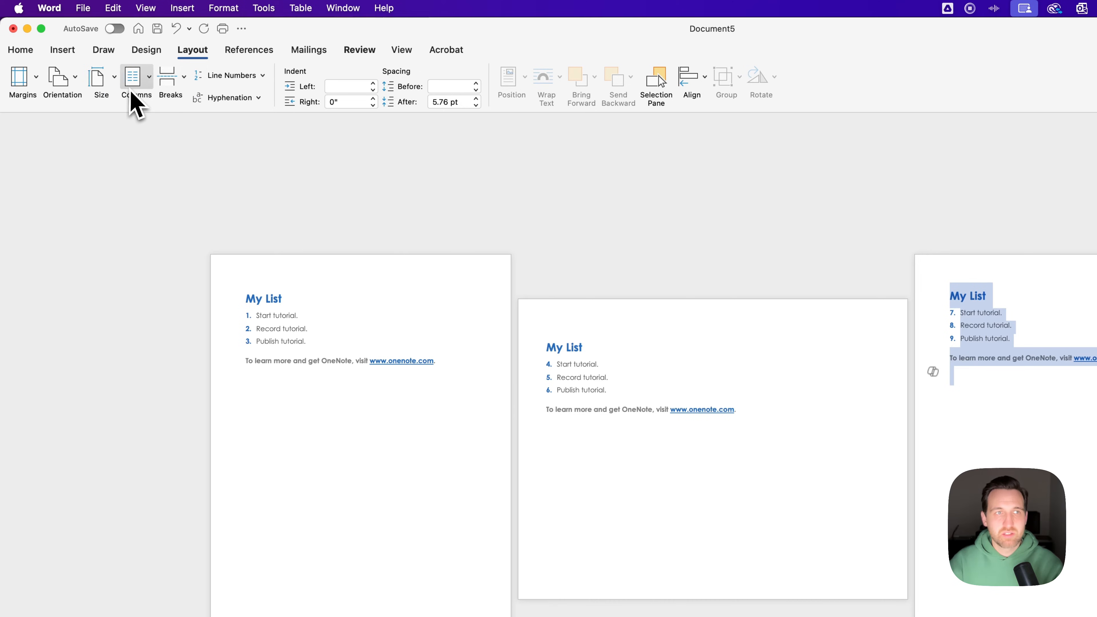
Step: Bring up the File menu with the last page's content still selected
click(82, 8)
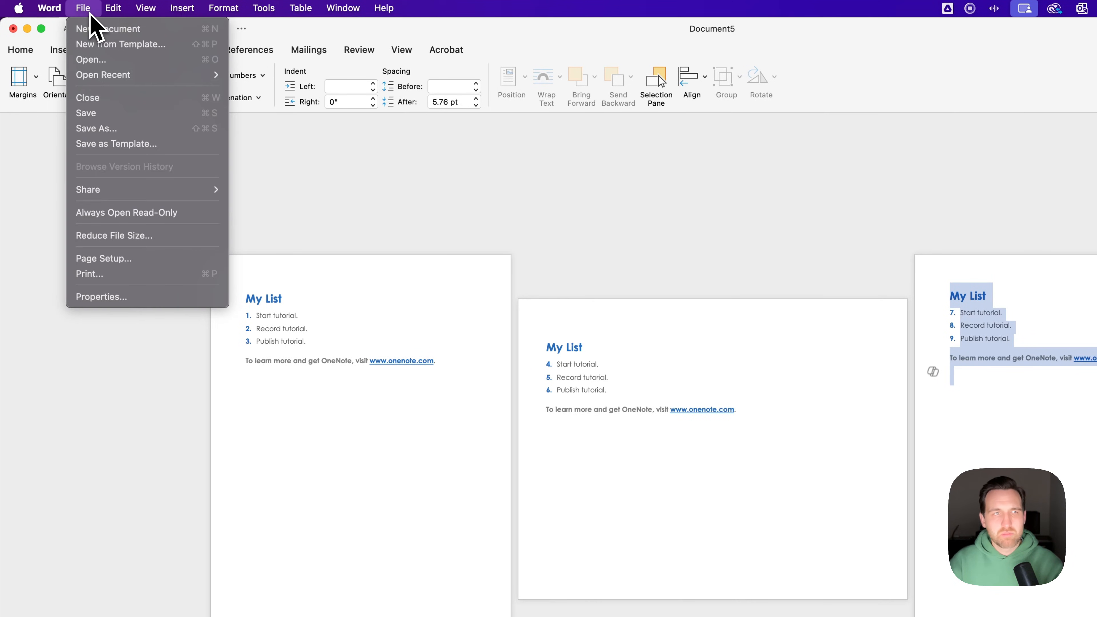
mouse_move(140, 270)
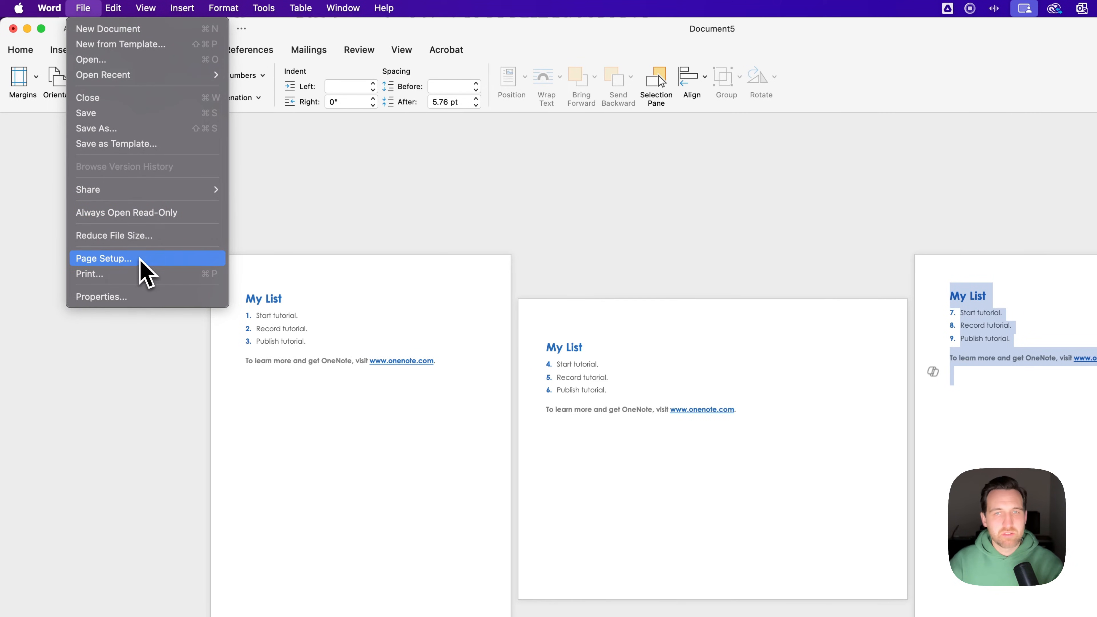
Step: In Page Setup, apply Landscape orientation to the selected text only and confirm
click(104, 258)
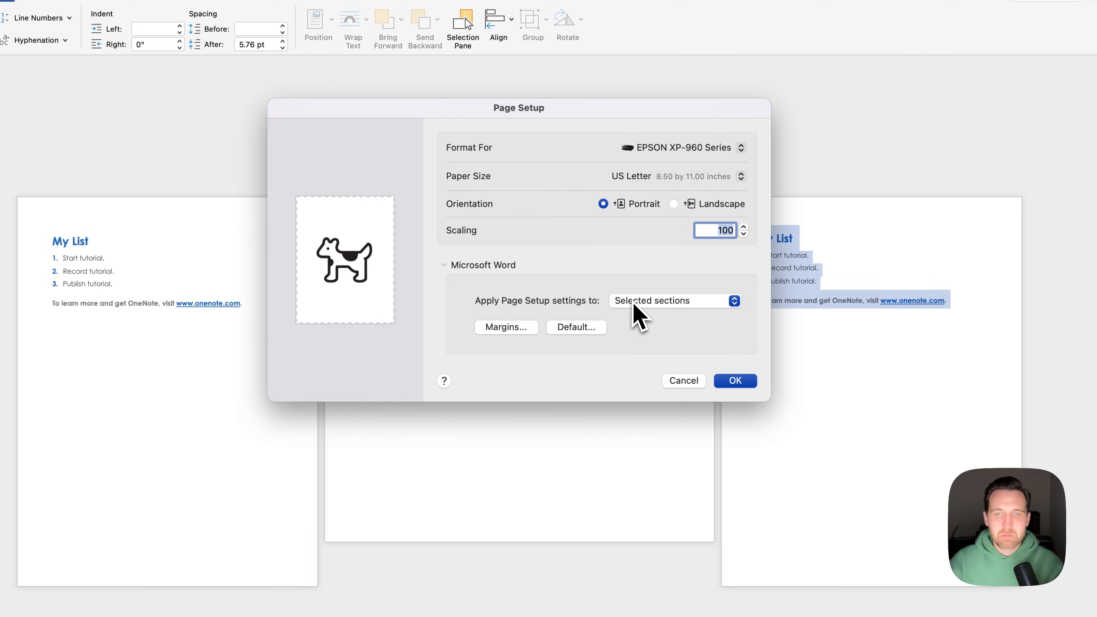
click(676, 301)
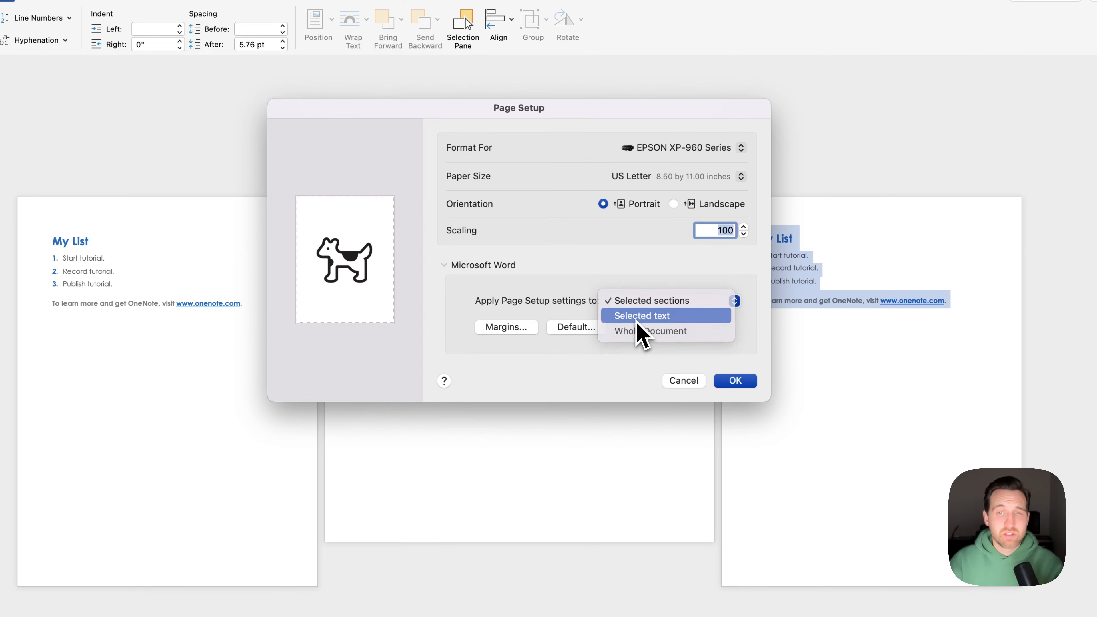
click(642, 316)
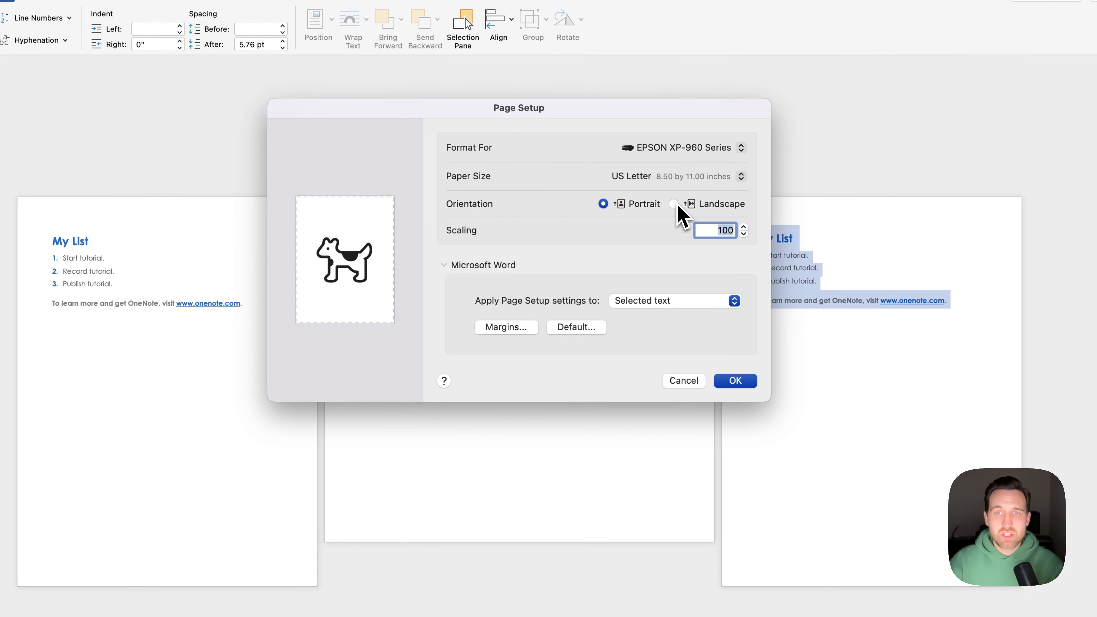
click(673, 203)
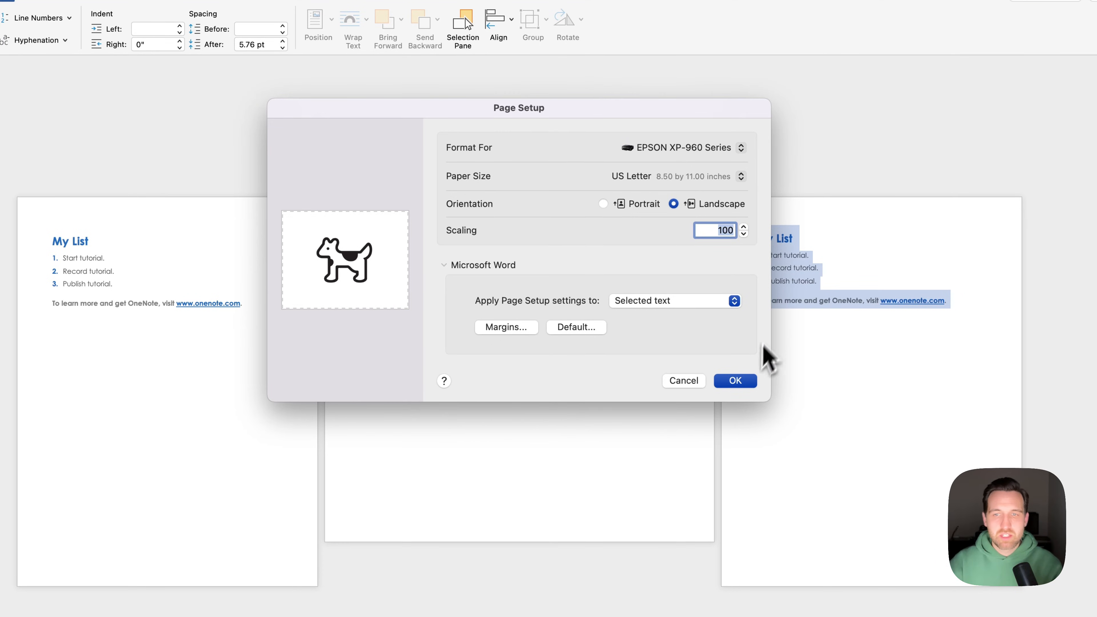
click(735, 381)
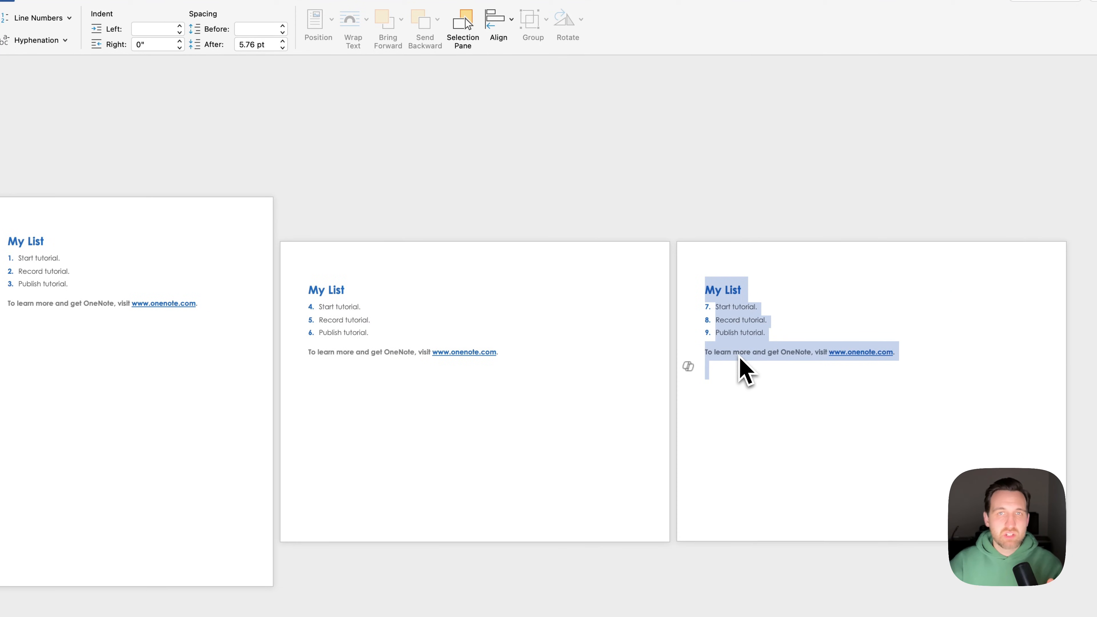